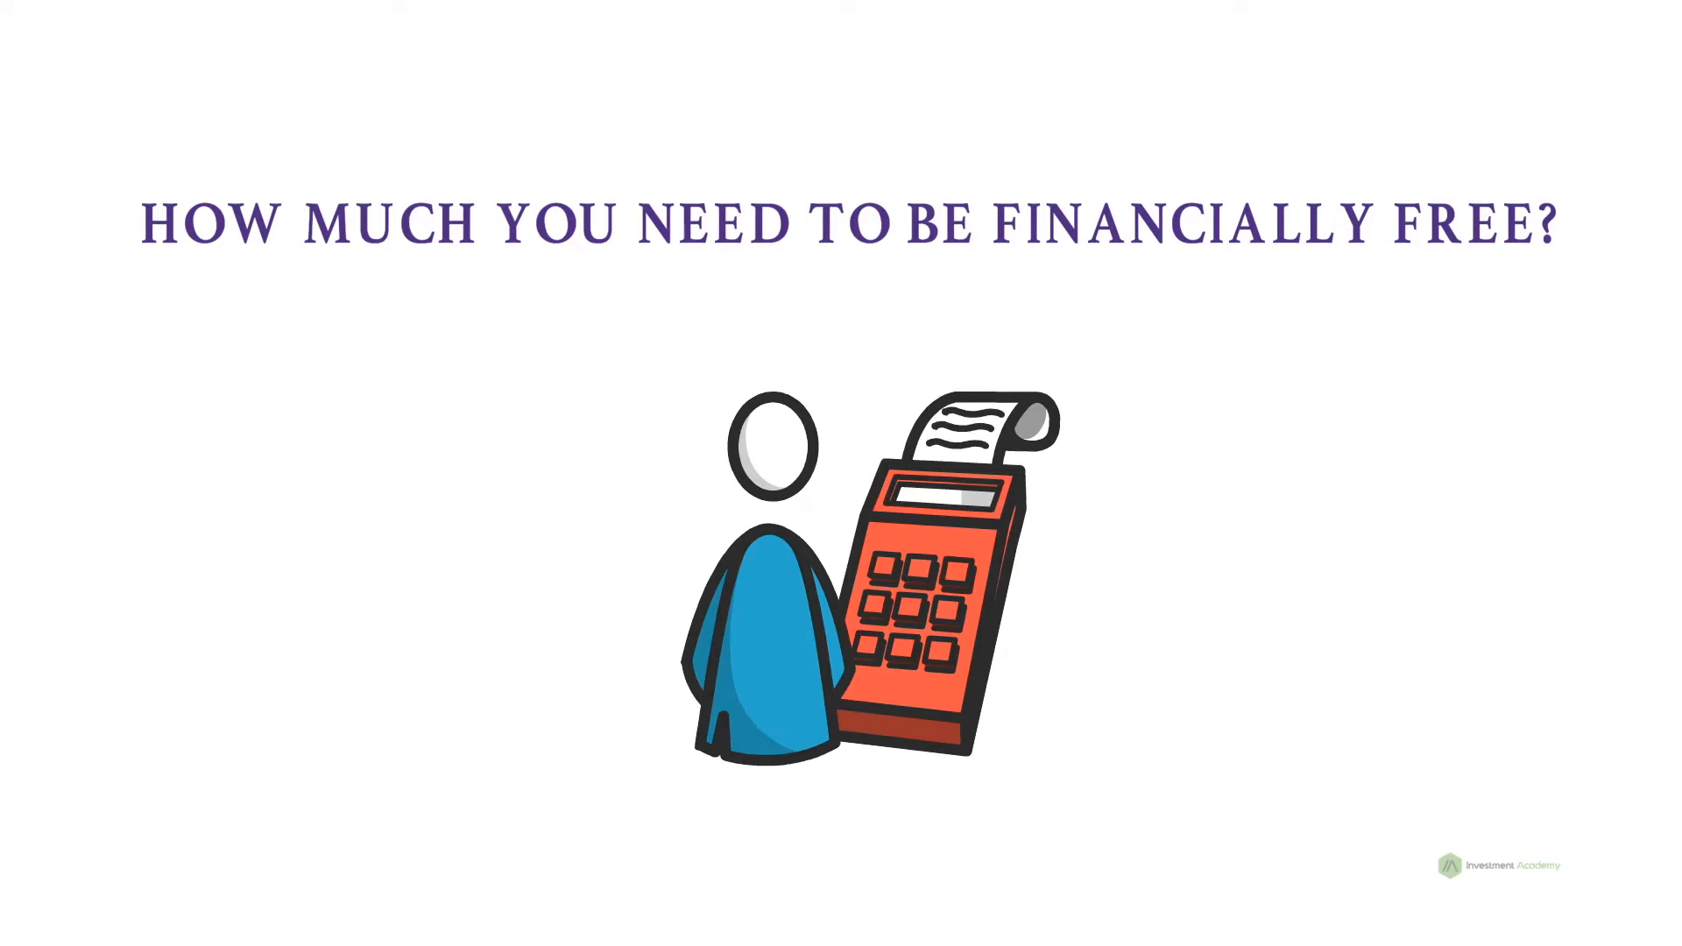
scroll(down, 3)
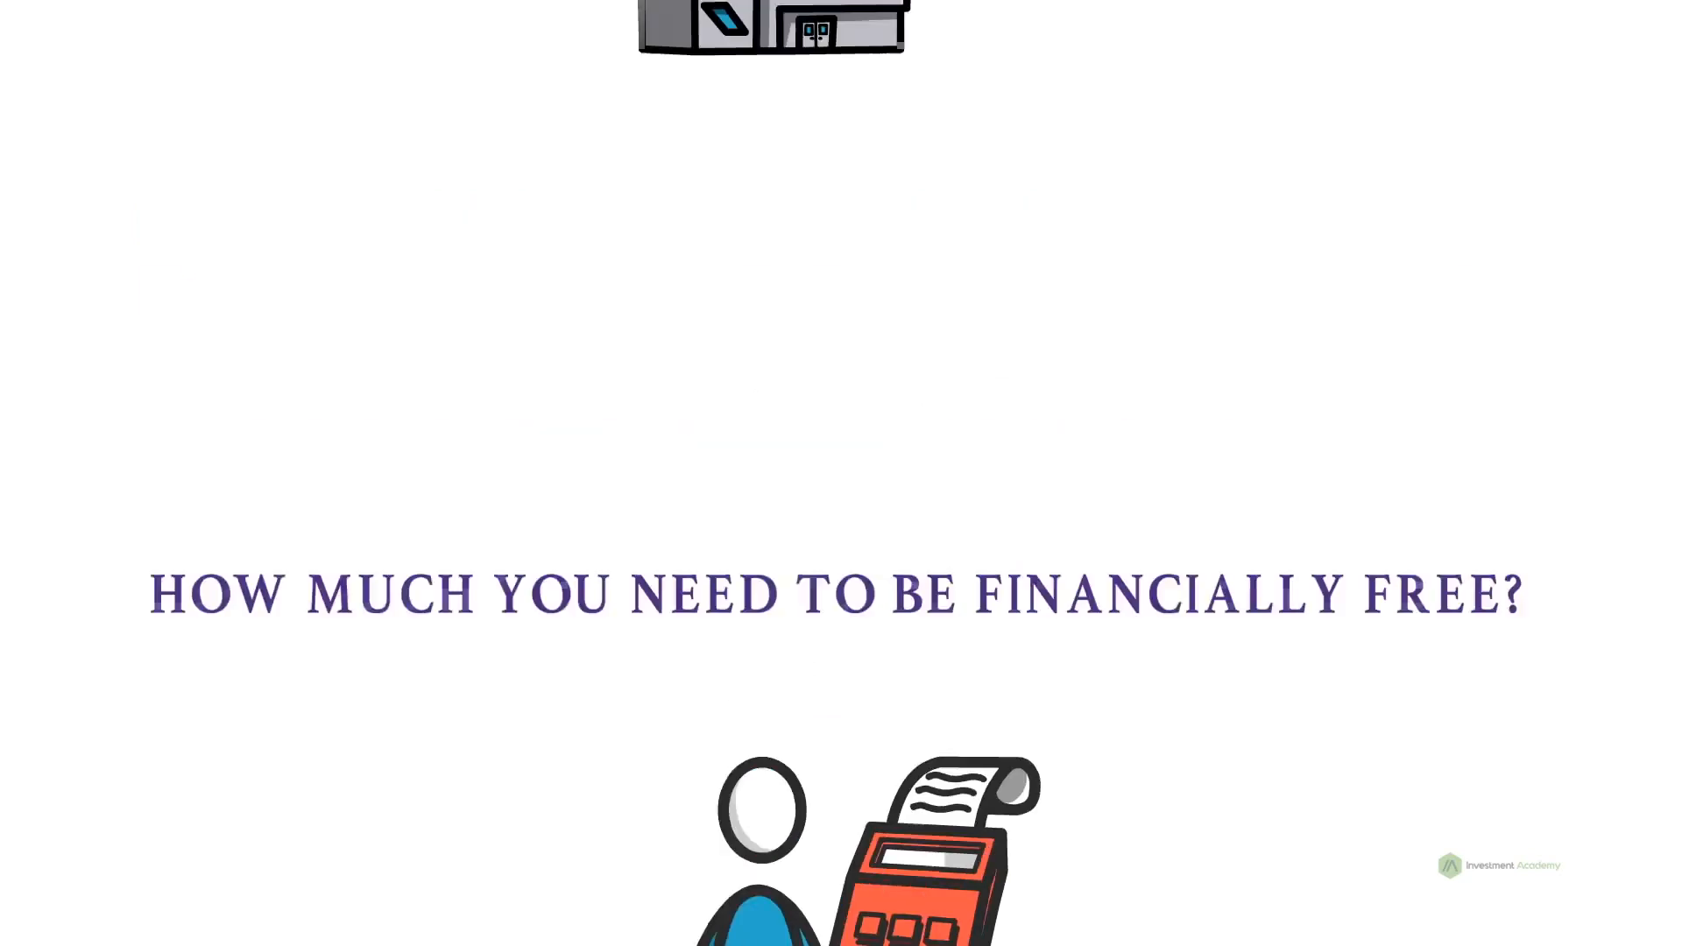